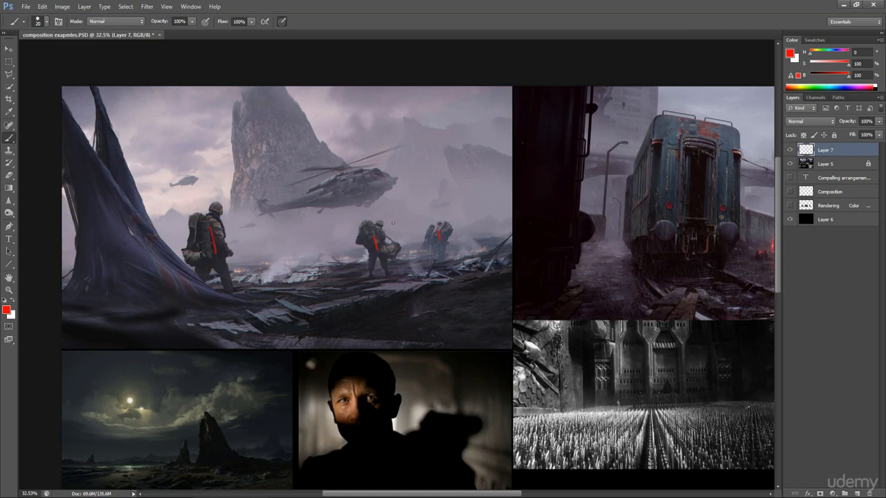
Paint red guide strokes along the battlefield ground, the tent's edge and a soldier
left_click_drag(239, 294, 429, 263)
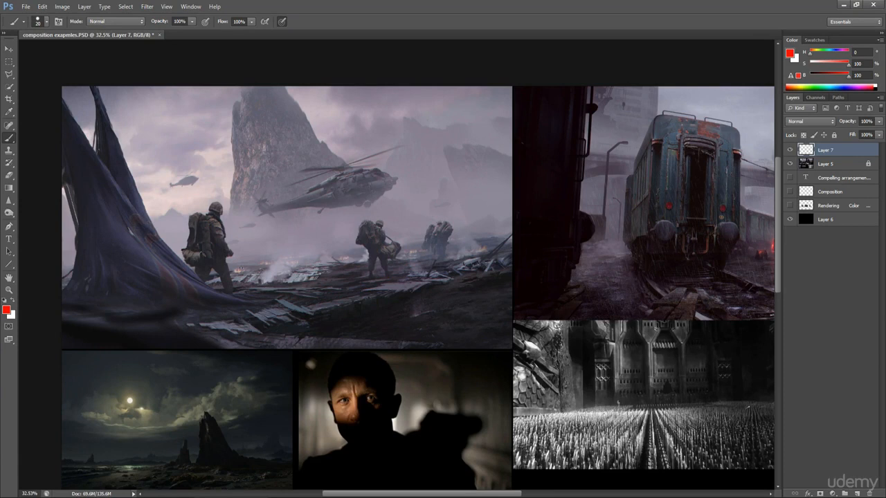
left_click_drag(367, 169, 343, 211)
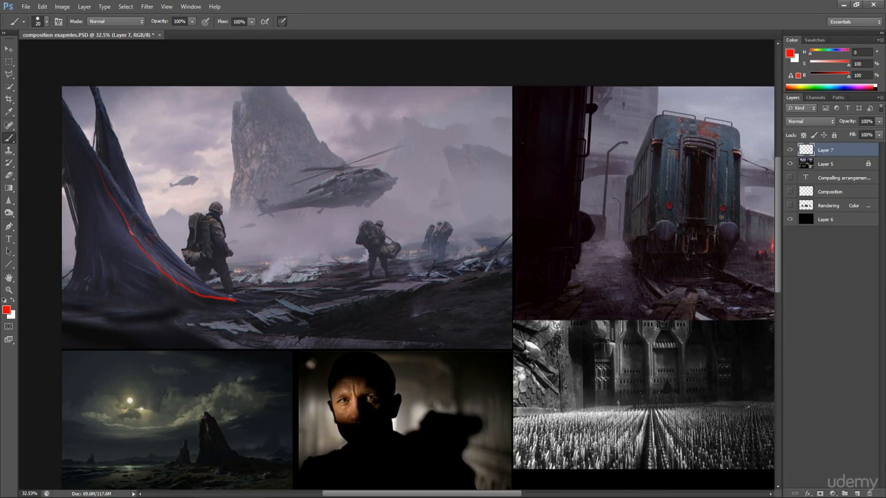
left_click_drag(235, 301, 422, 287)
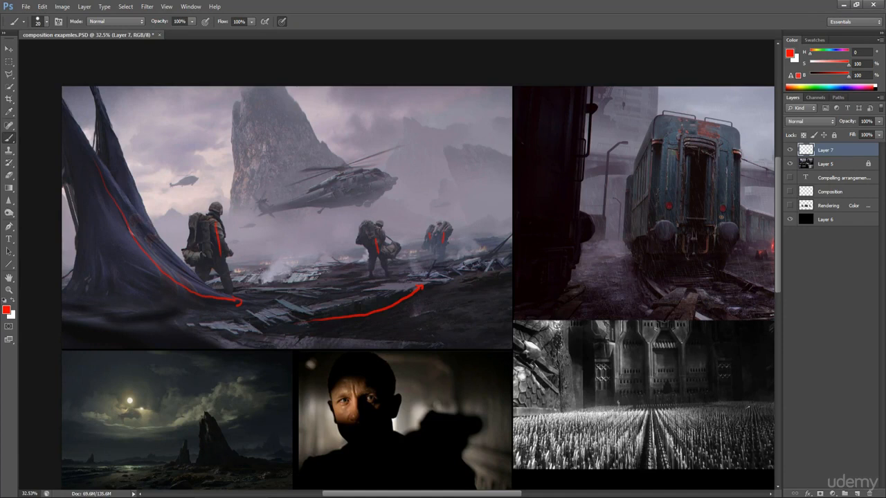
left_click_drag(447, 151, 491, 161)
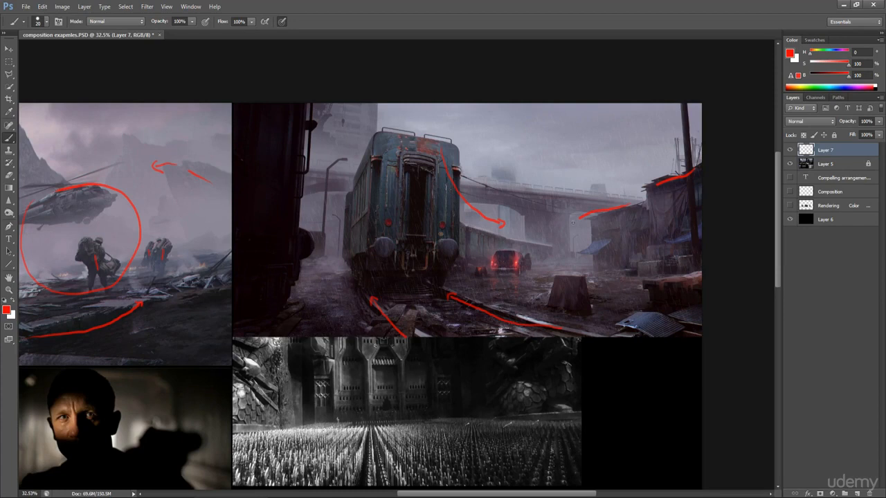
Paint a red directional stroke across the train image
left_click_drag(471, 239, 554, 284)
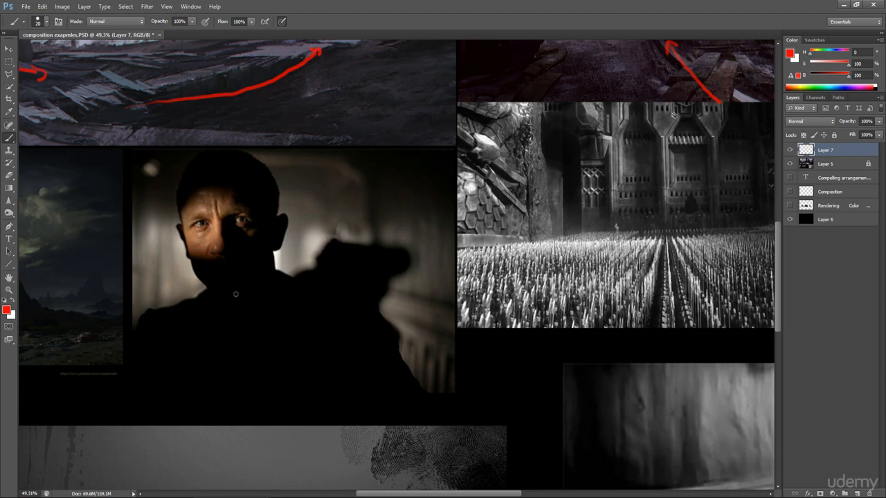
mouse_move(308, 272)
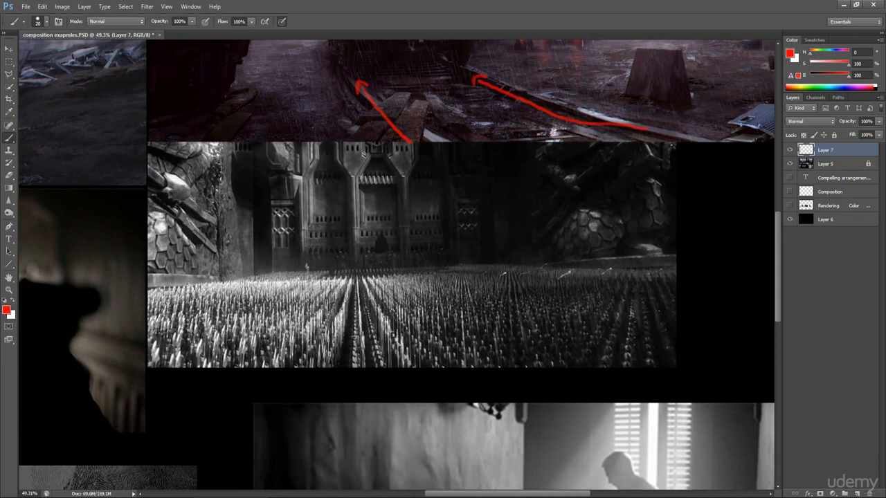
Draw a red freehand circle around the tall tower on the army image's left
left_click_drag(249, 180, 326, 249)
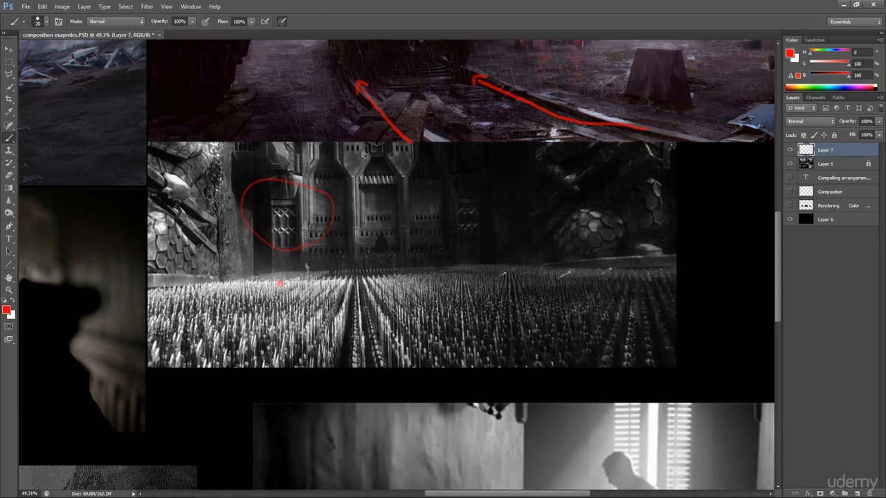
left_click_drag(291, 235, 388, 211)
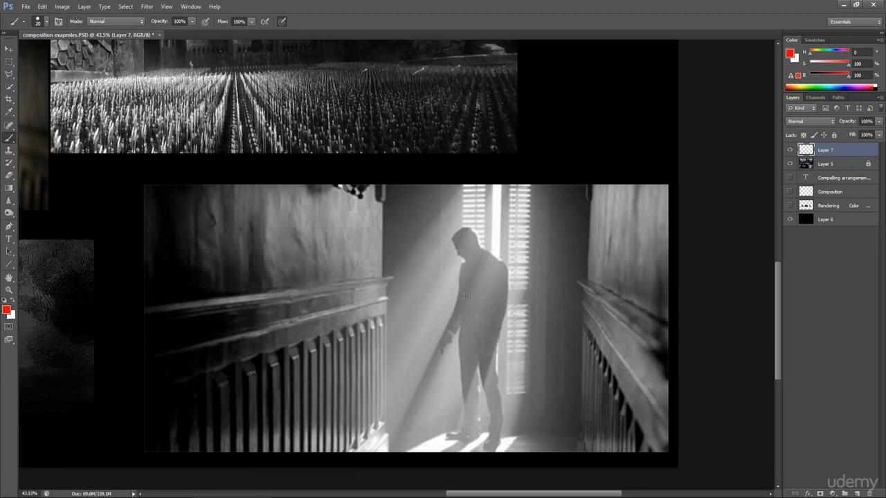
mouse_move(512, 336)
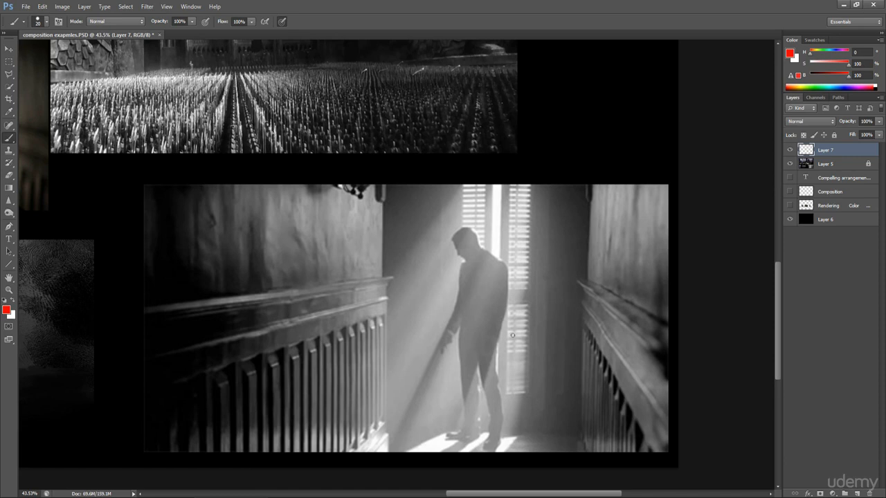
mouse_move(467, 389)
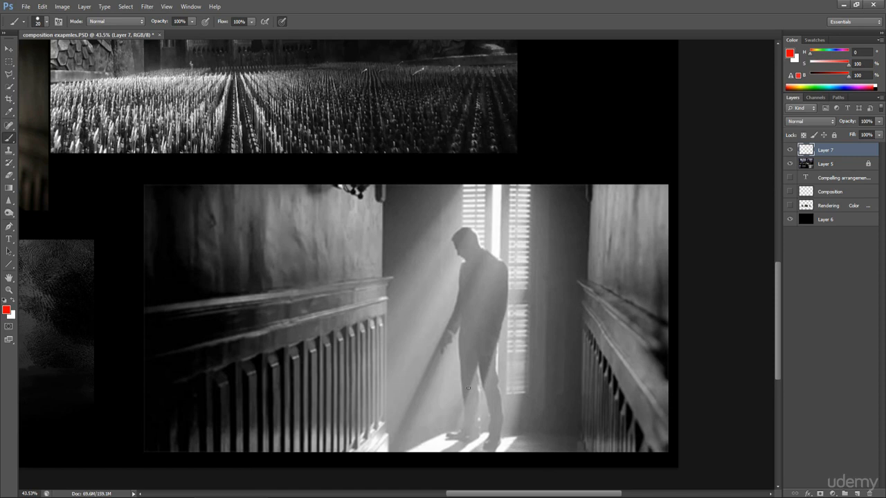